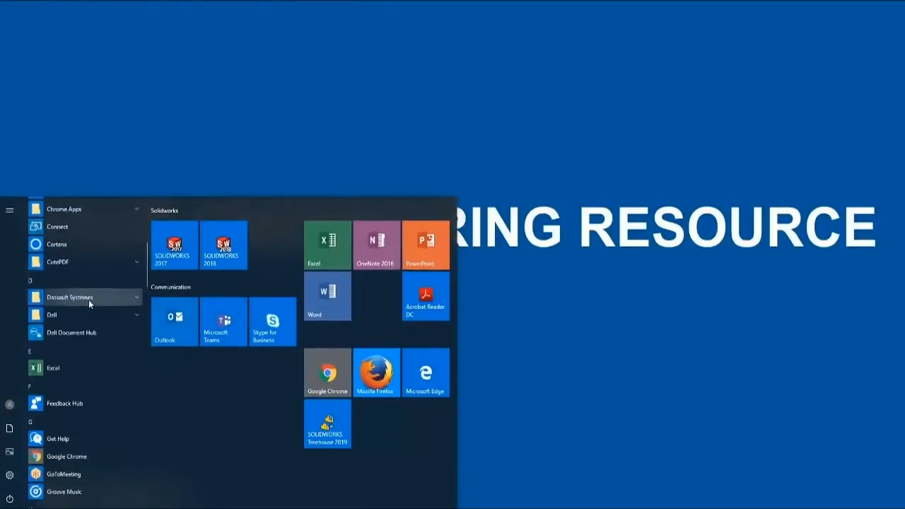
# Launch SOLIDWORKS Treehouse 2019 from SOLIDWORKS Tools 2019 in the Start menu
pyautogui.scroll(-3)
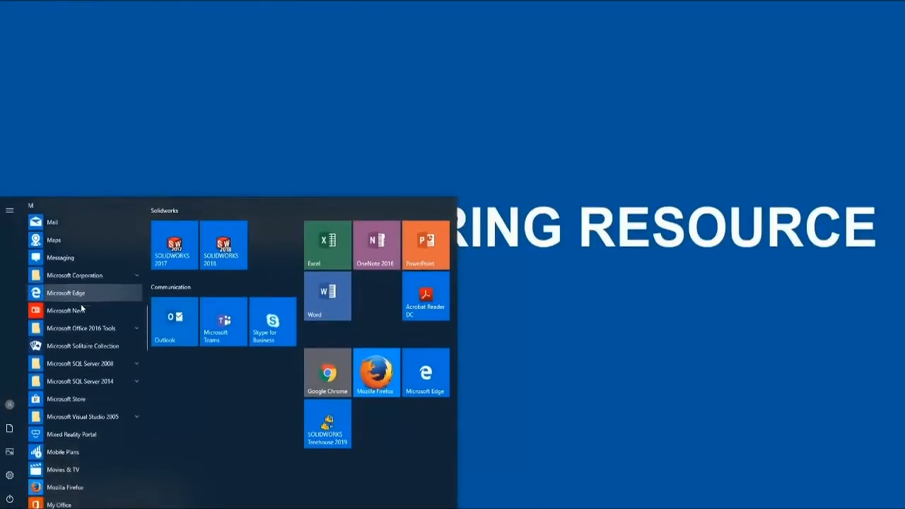
pyautogui.scroll(-3)
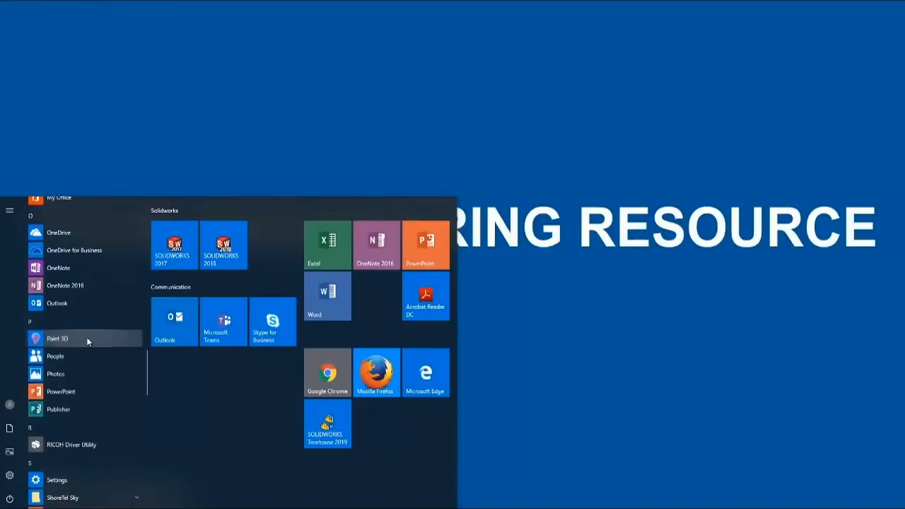
pyautogui.scroll(-3)
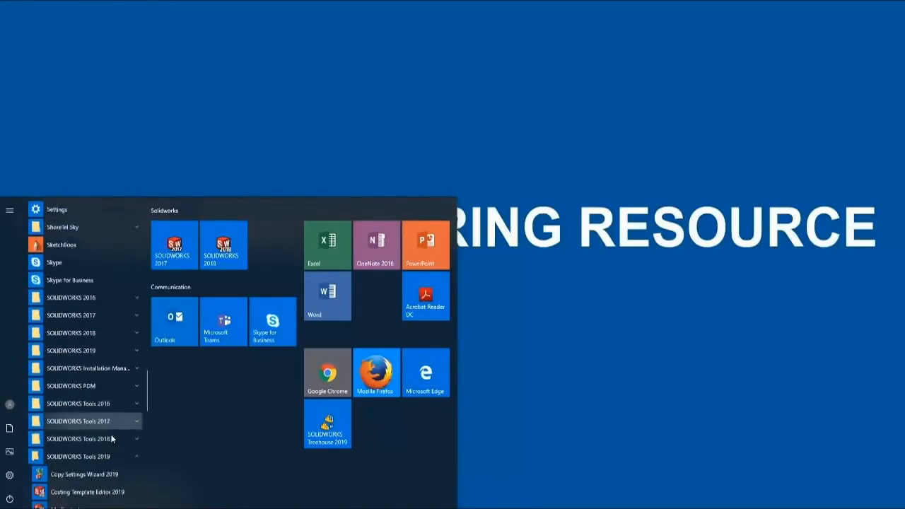
pyautogui.scroll(-3)
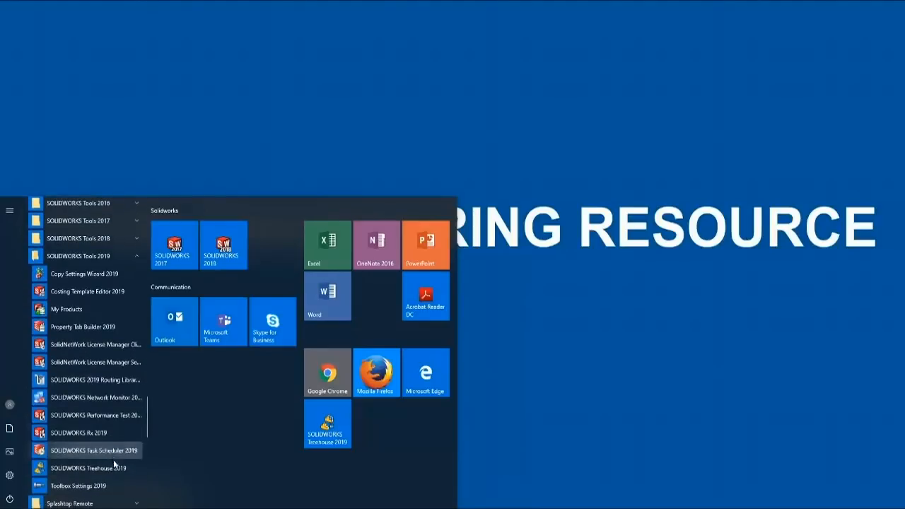
pyautogui.moveTo(102, 471)
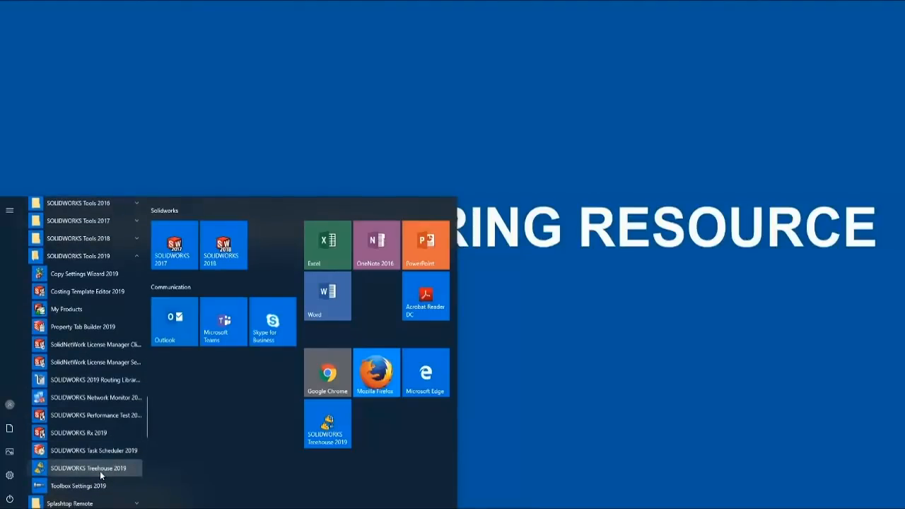
pyautogui.click(89, 468)
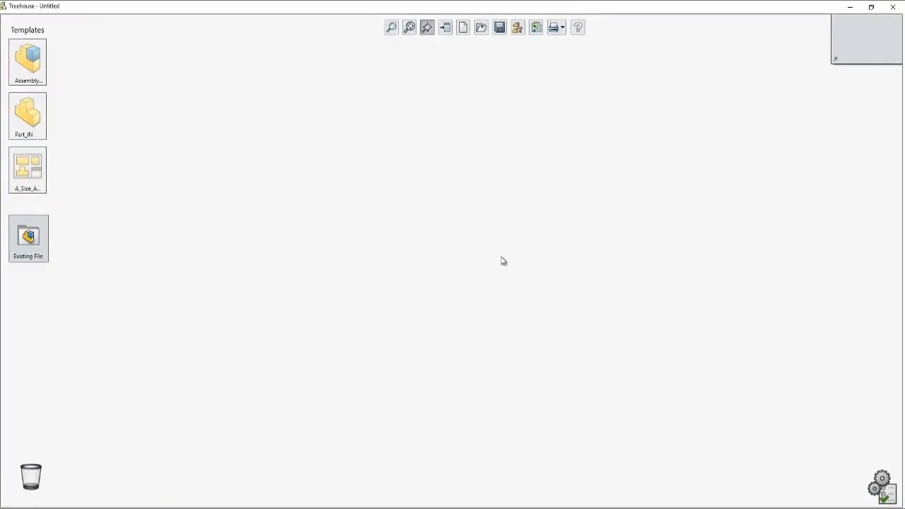
pyautogui.moveTo(447, 150)
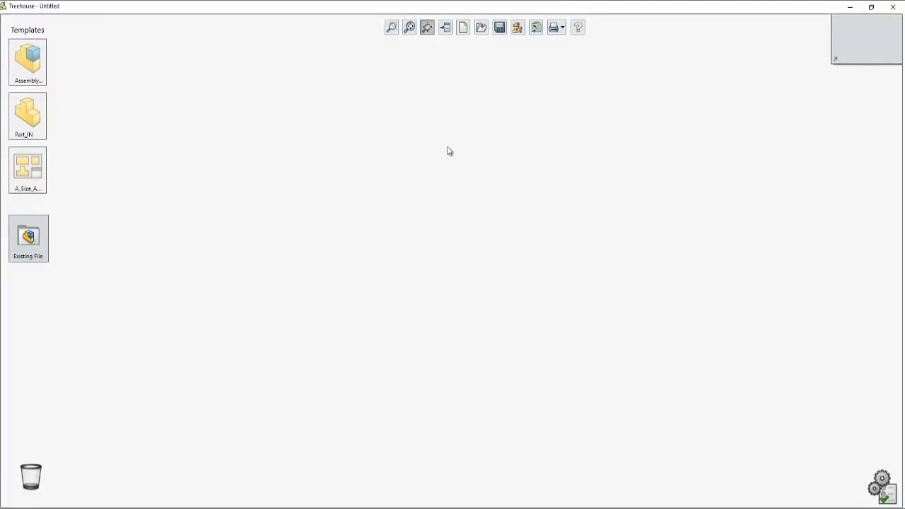
pyautogui.moveTo(264, 158)
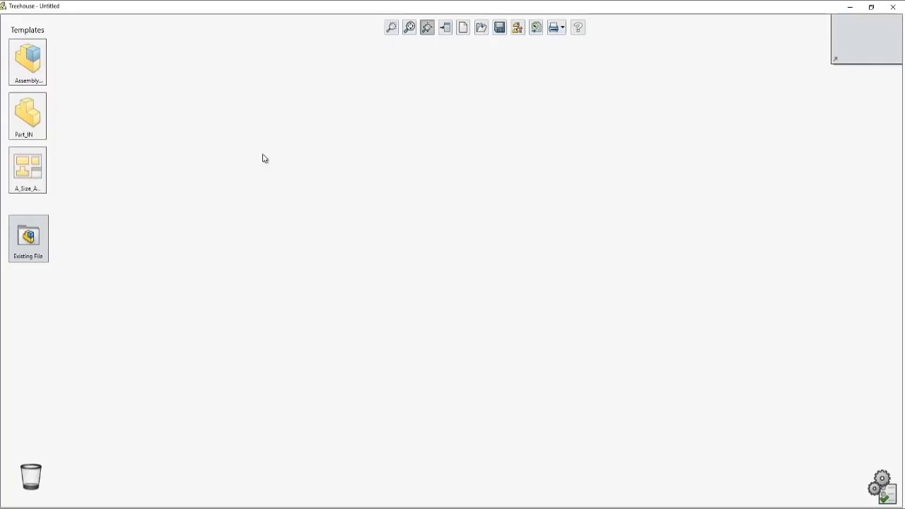
pyautogui.moveTo(71, 80)
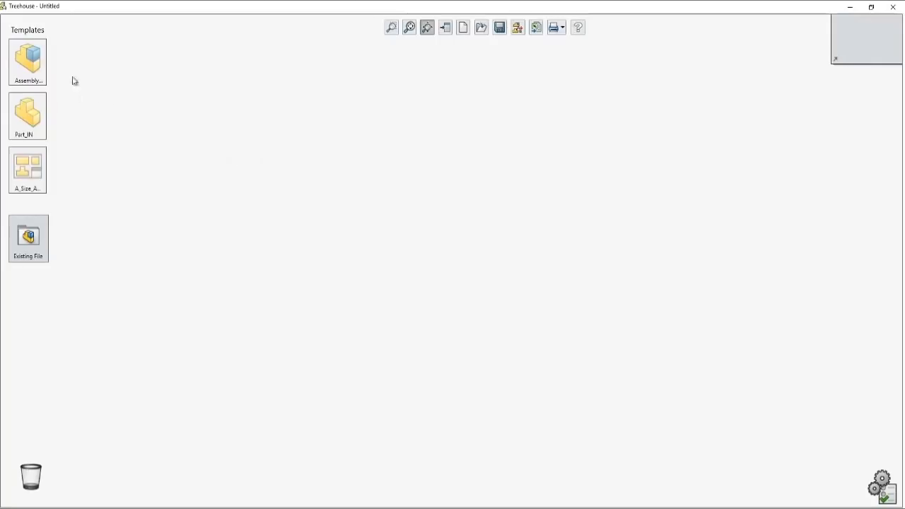
pyautogui.moveTo(137, 193)
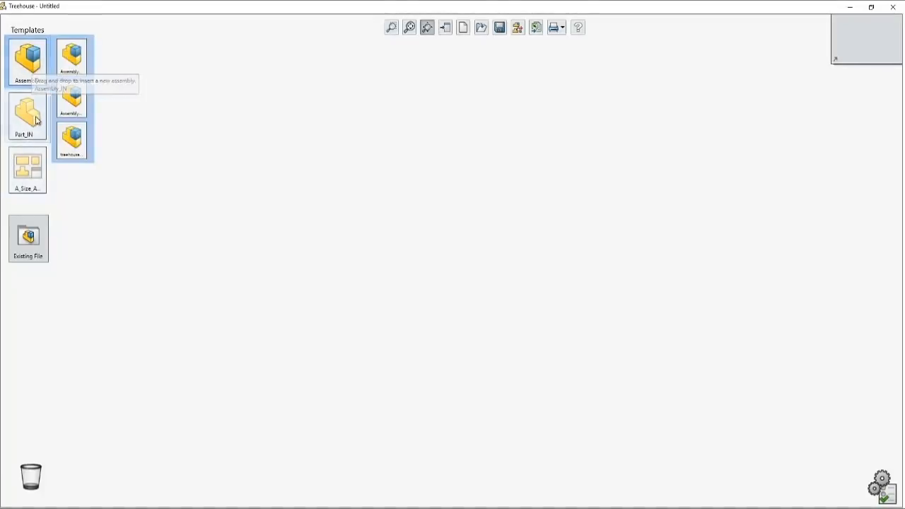
pyautogui.moveTo(31, 163)
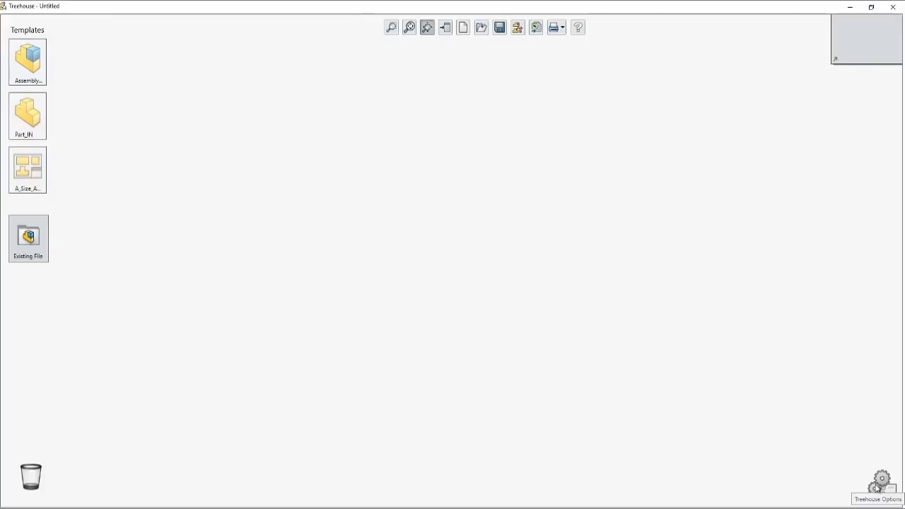
# Open Treehouse Options and inspect the Template Locations folder path
pyautogui.click(877, 488)
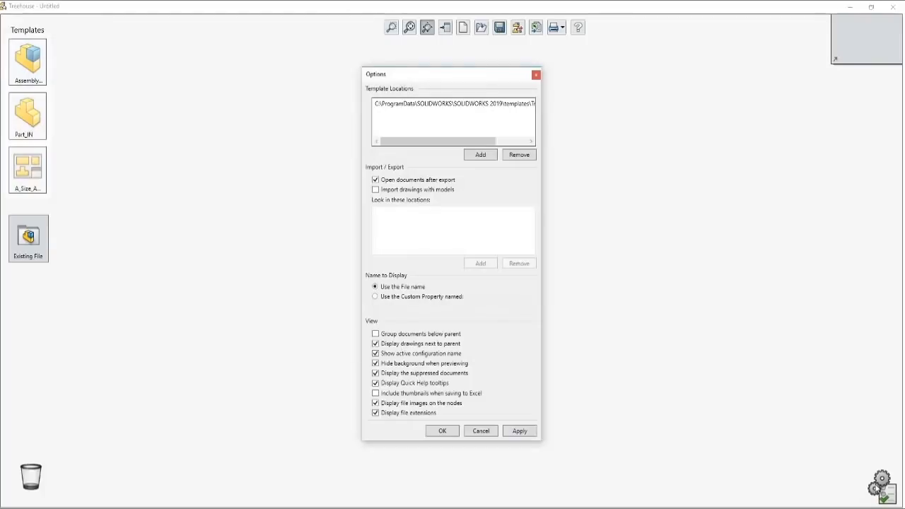
pyautogui.click(455, 105)
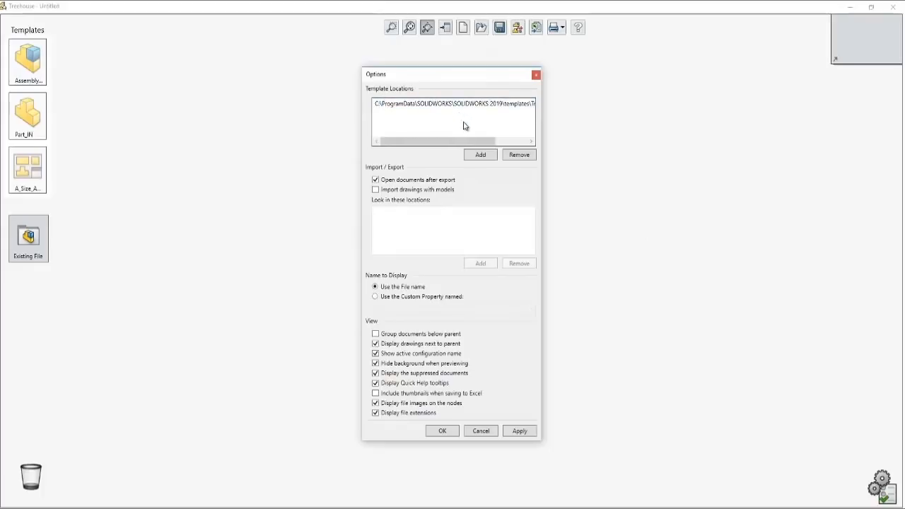
pyautogui.click(479, 154)
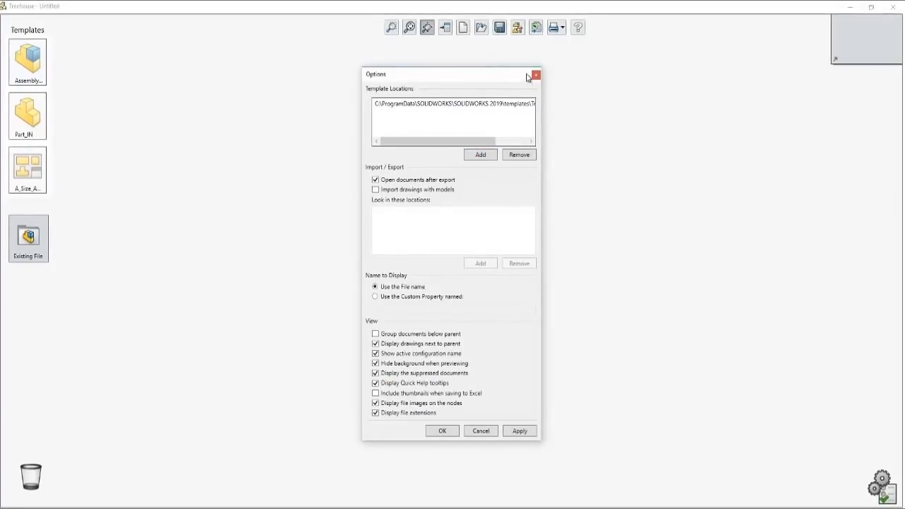
# Close the Options dialog without making changes
pyautogui.click(536, 75)
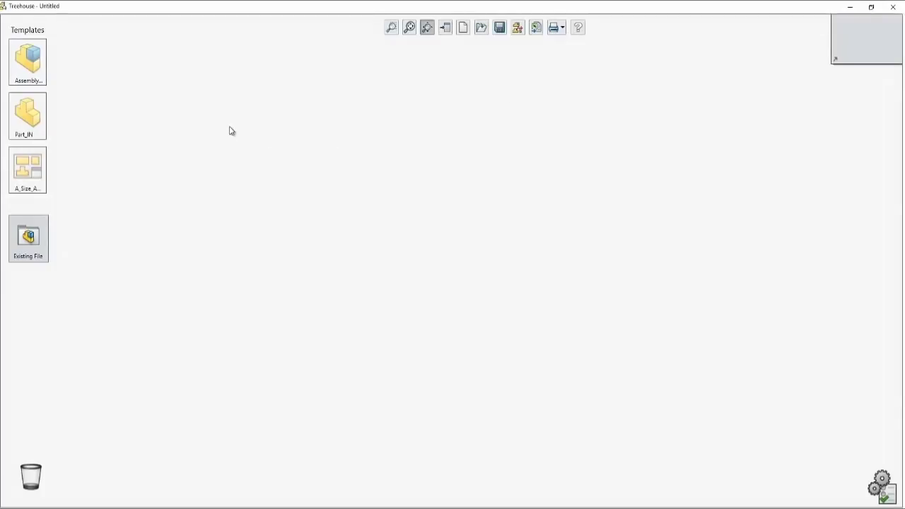
pyautogui.moveTo(225, 131)
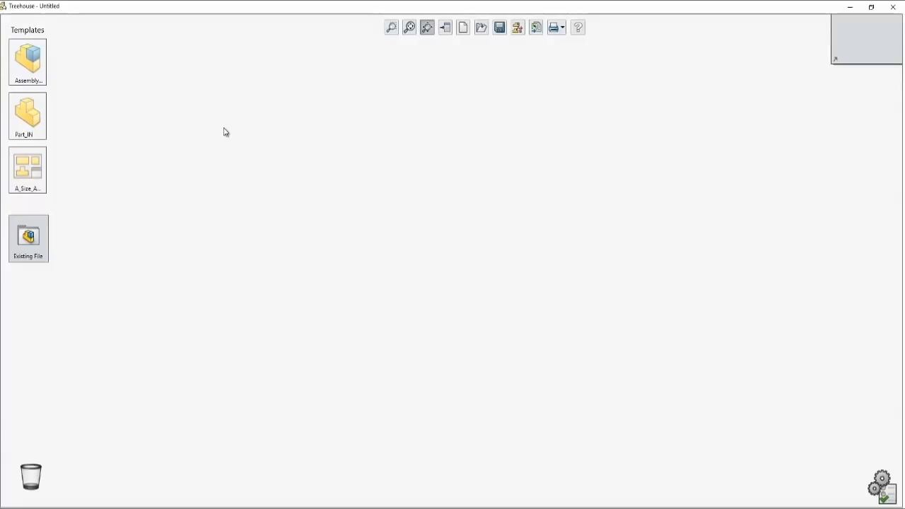
pyautogui.moveTo(459, 78)
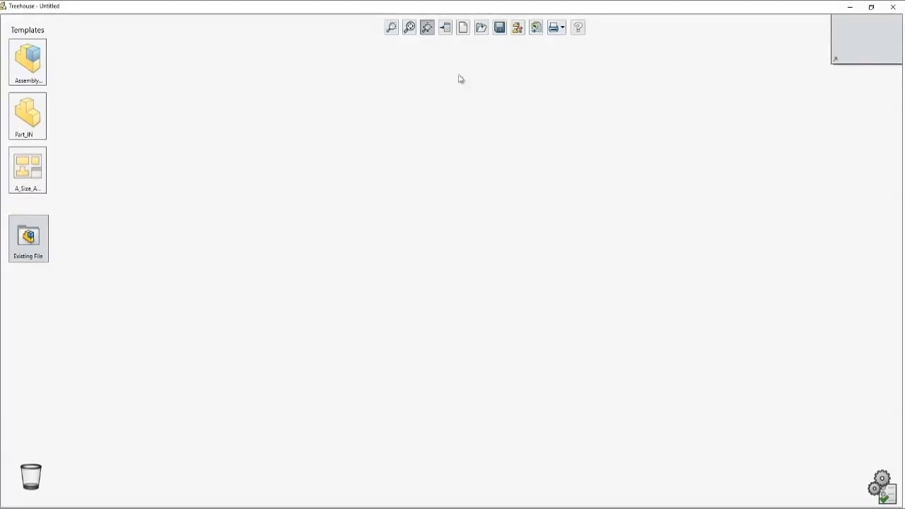
pyautogui.moveTo(69, 79)
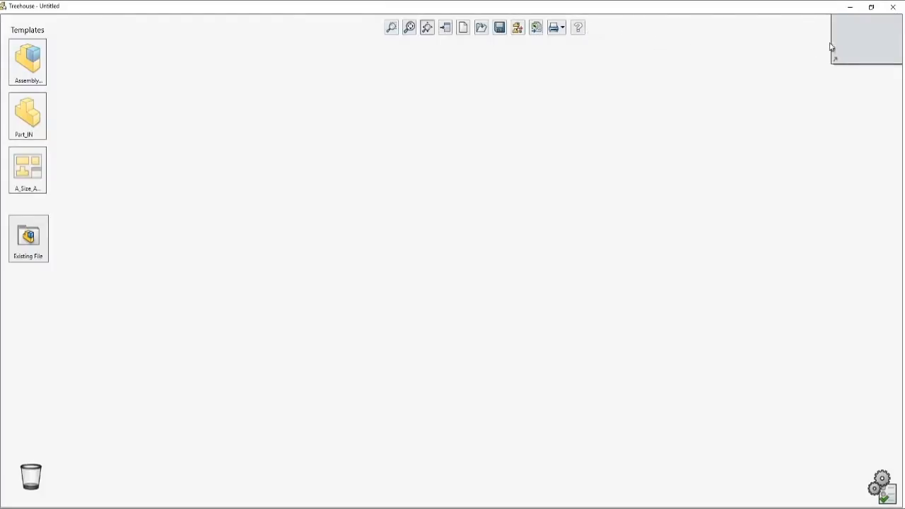
pyautogui.moveTo(863, 214)
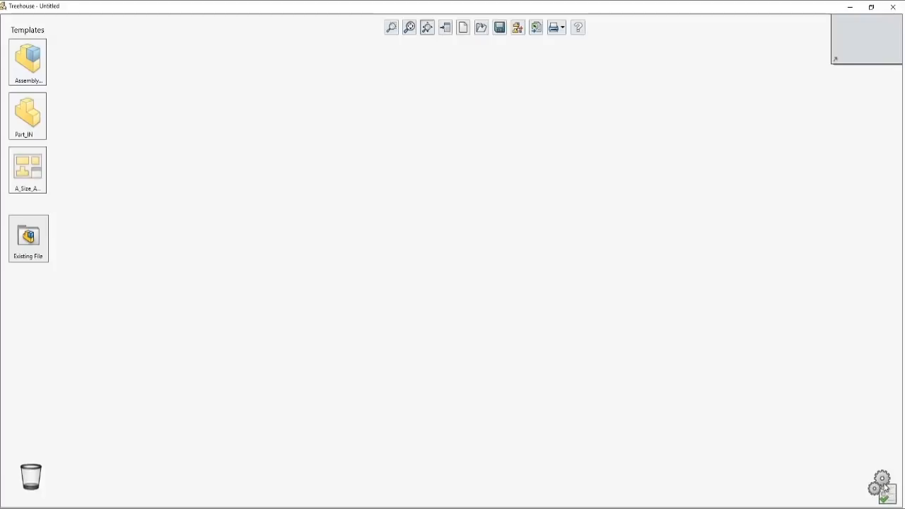
pyautogui.moveTo(91, 446)
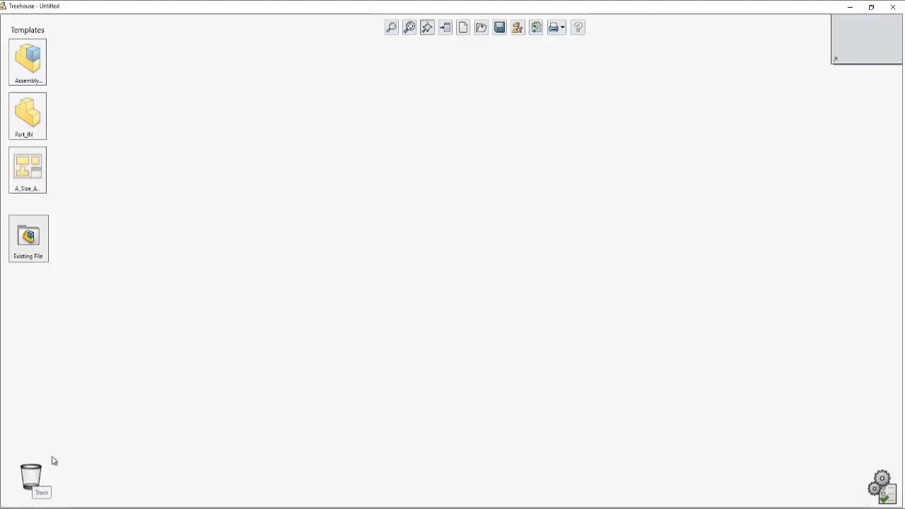
# Add an assembly from the Templates flyout and rename it 'Demo'
pyautogui.click(30, 55)
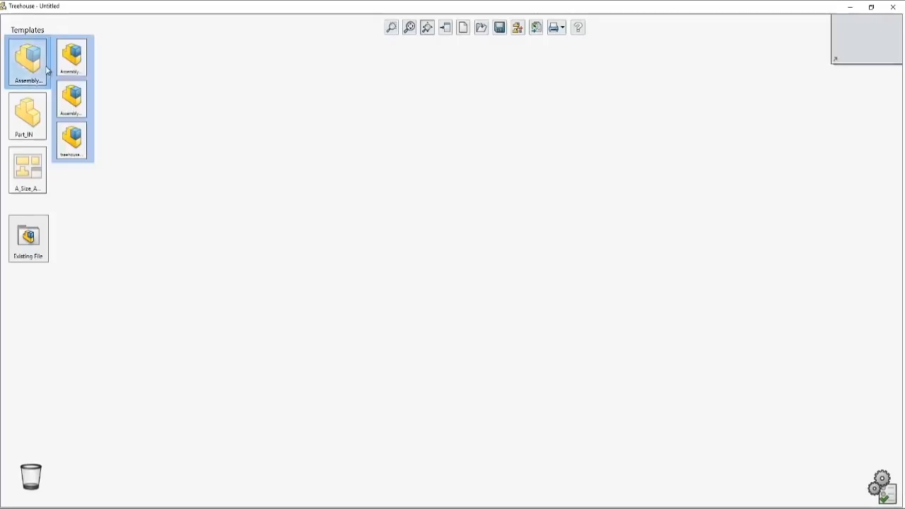
pyautogui.moveTo(30, 58)
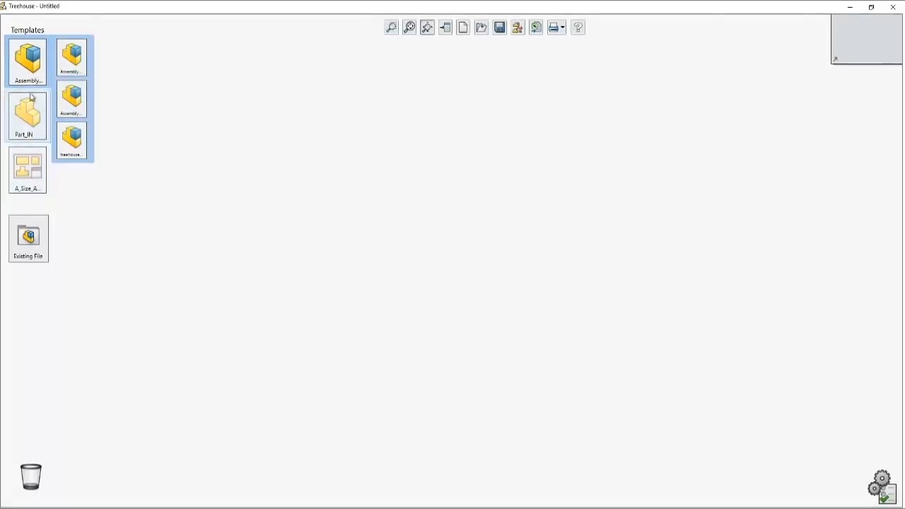
pyautogui.moveTo(69, 64)
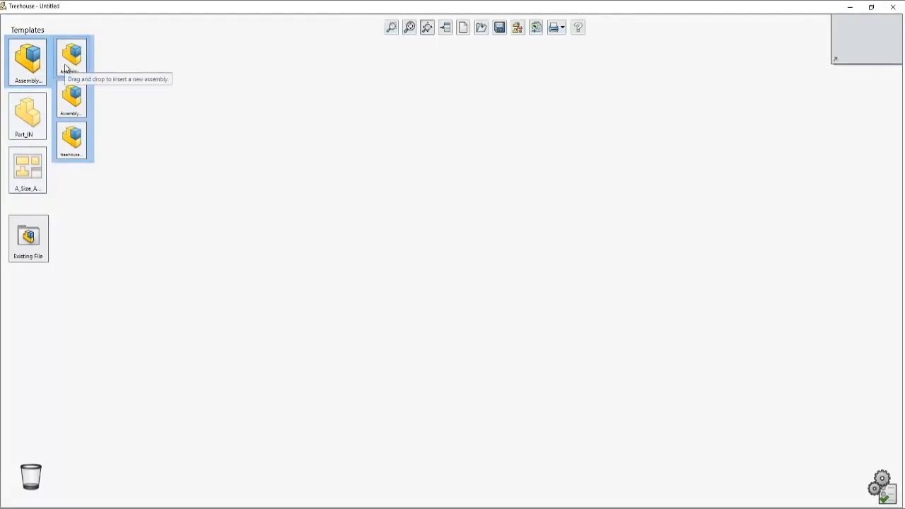
pyautogui.moveTo(71, 55); pyautogui.dragTo(477, 104)
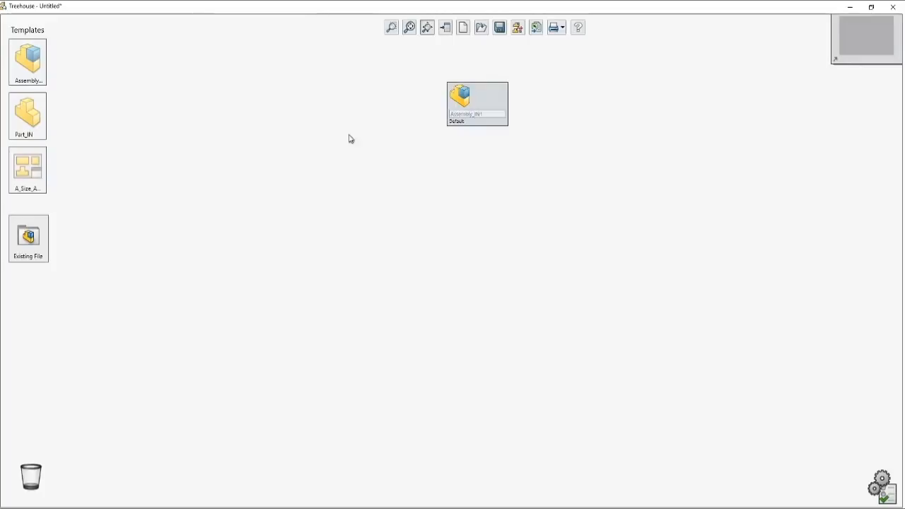
pyautogui.click(473, 117)
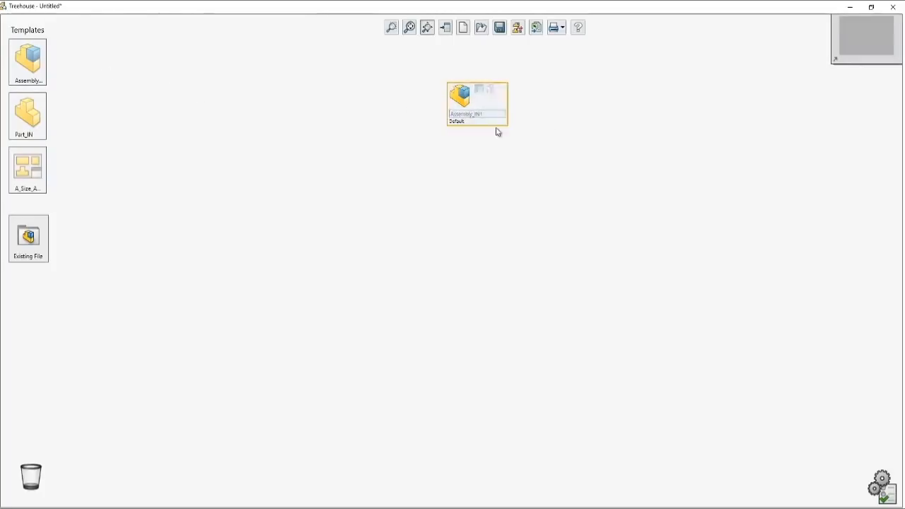
pyautogui.click(476, 116)
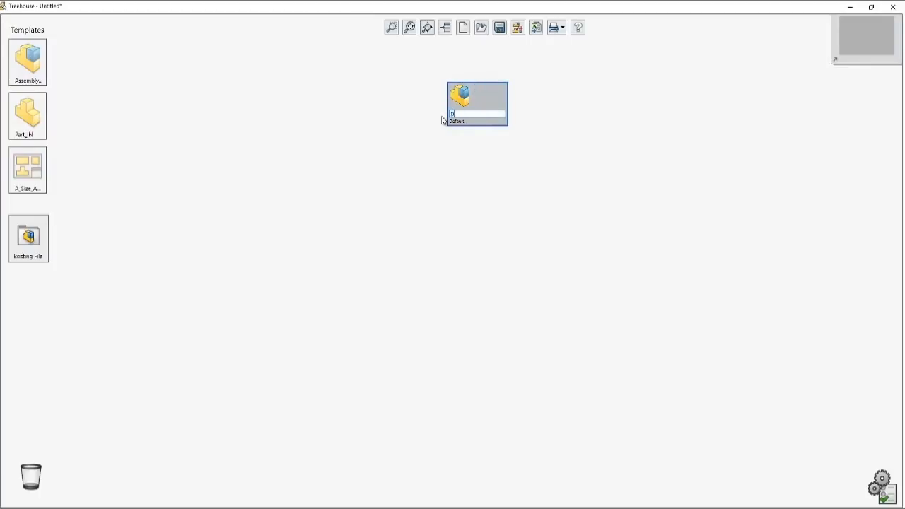
pyautogui.write('Demo')
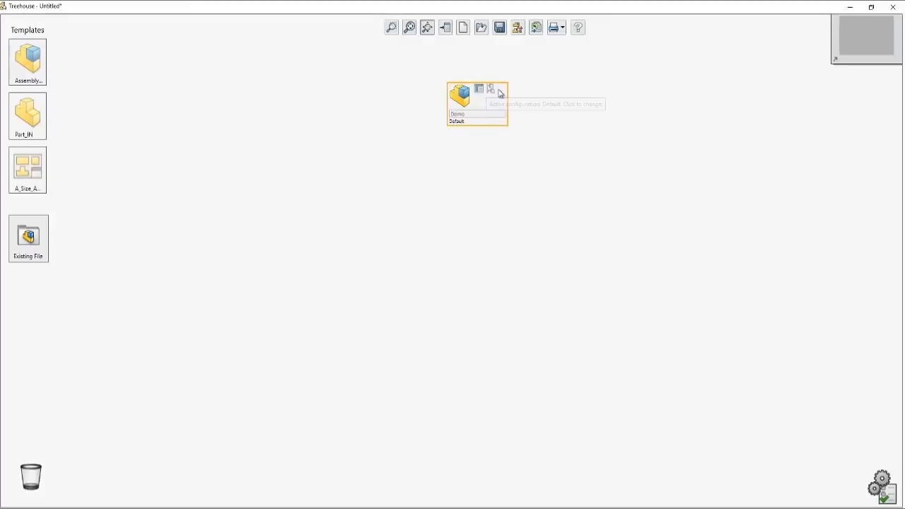
pyautogui.moveTo(483, 102)
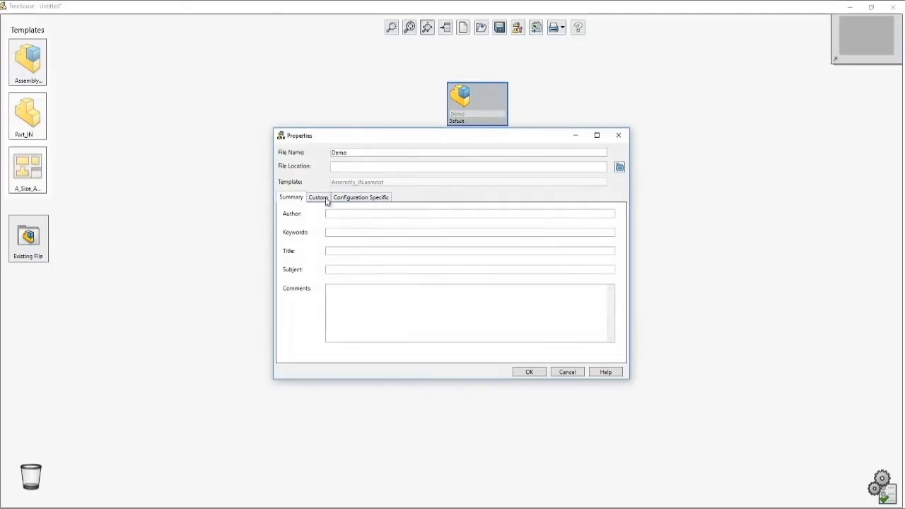
pyautogui.click(360, 197)
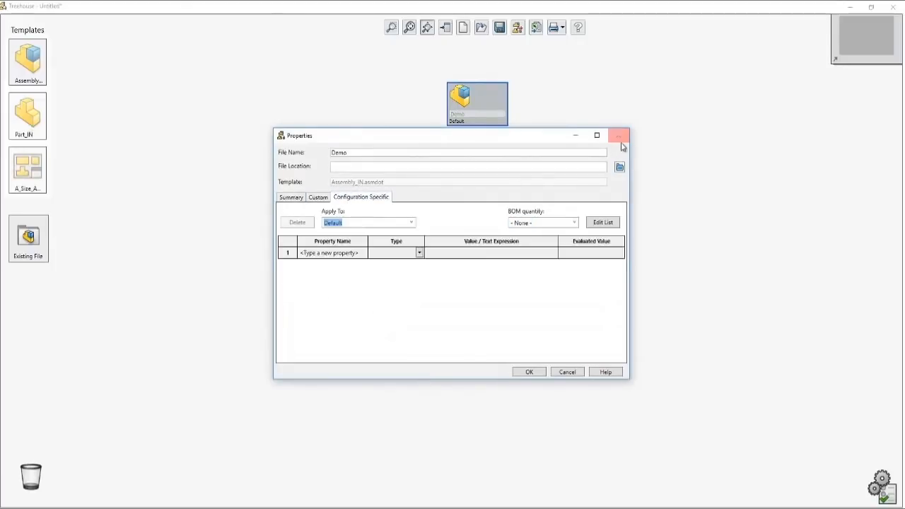
pyautogui.click(619, 135)
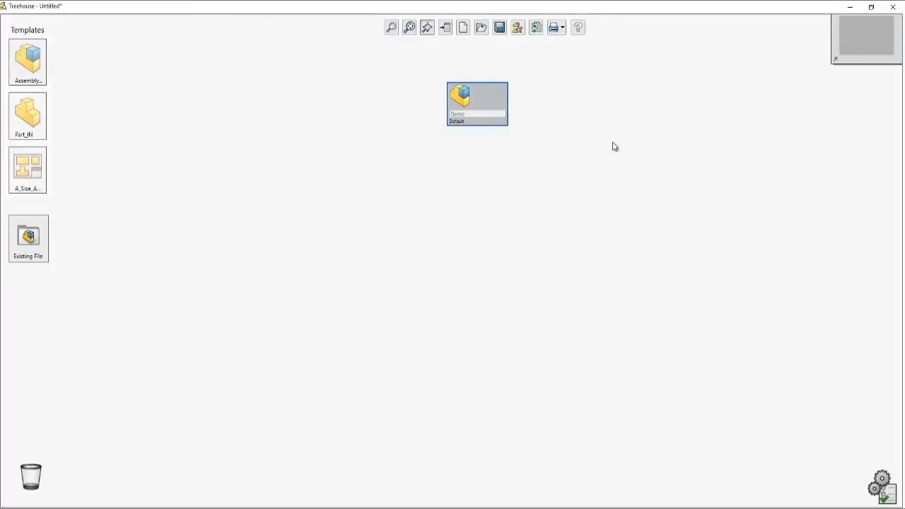
pyautogui.moveTo(491, 92)
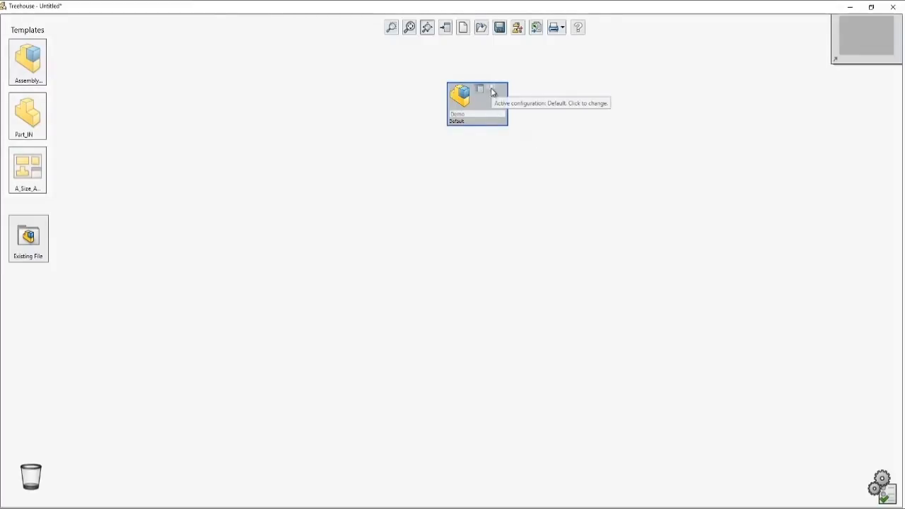
pyautogui.moveTo(497, 125)
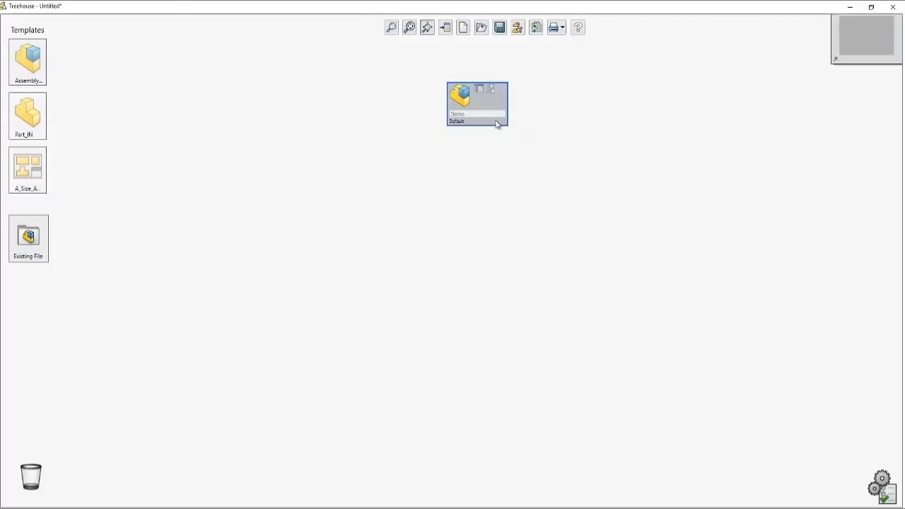
pyautogui.moveTo(507, 99)
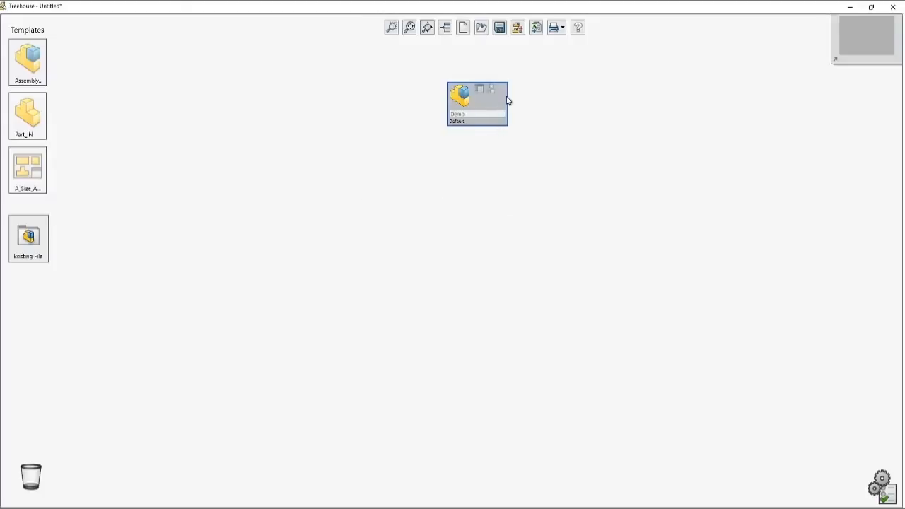
pyautogui.moveTo(398, 133)
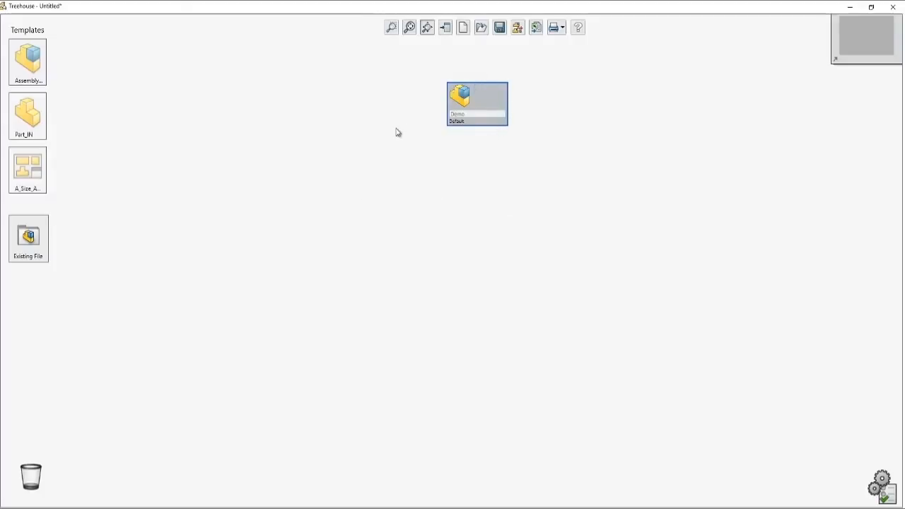
pyautogui.moveTo(99, 107)
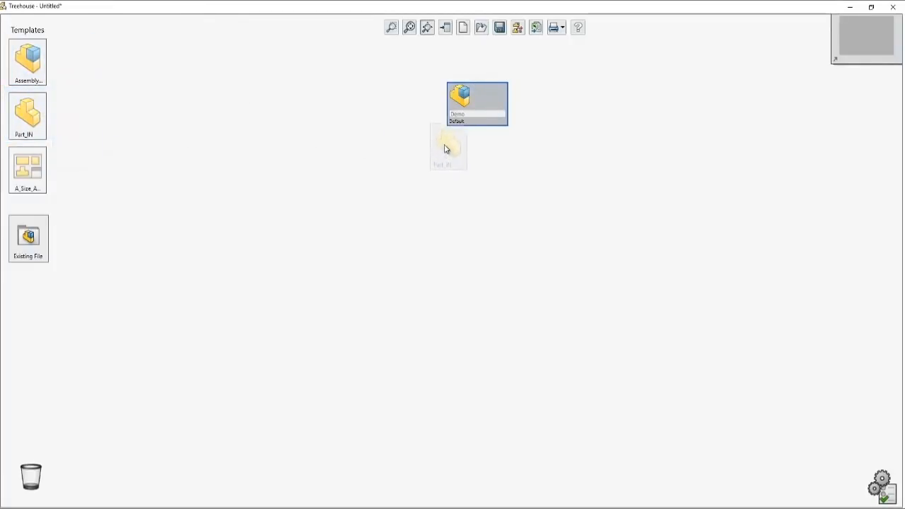
# Drop the Part_IN template onto Demo and select the new Part_IN2 node
pyautogui.moveTo(447, 147); pyautogui.dragTo(480, 102)
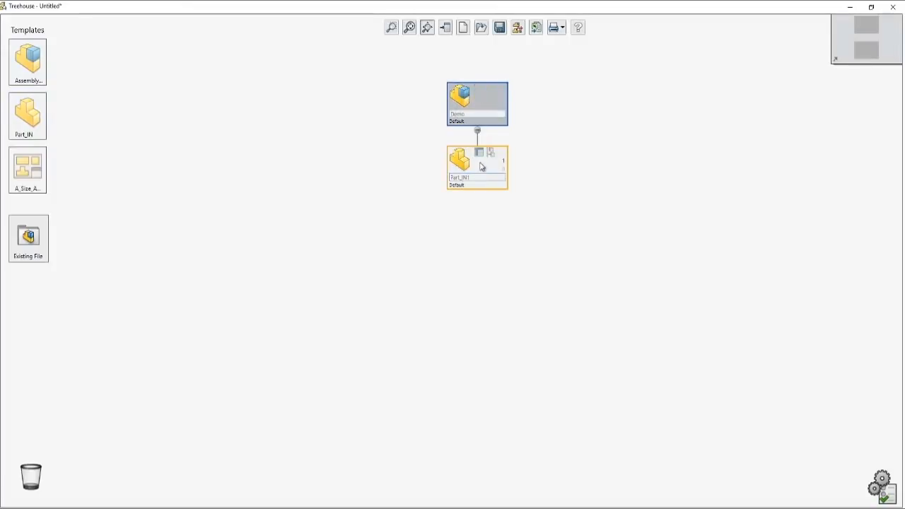
pyautogui.click(475, 103)
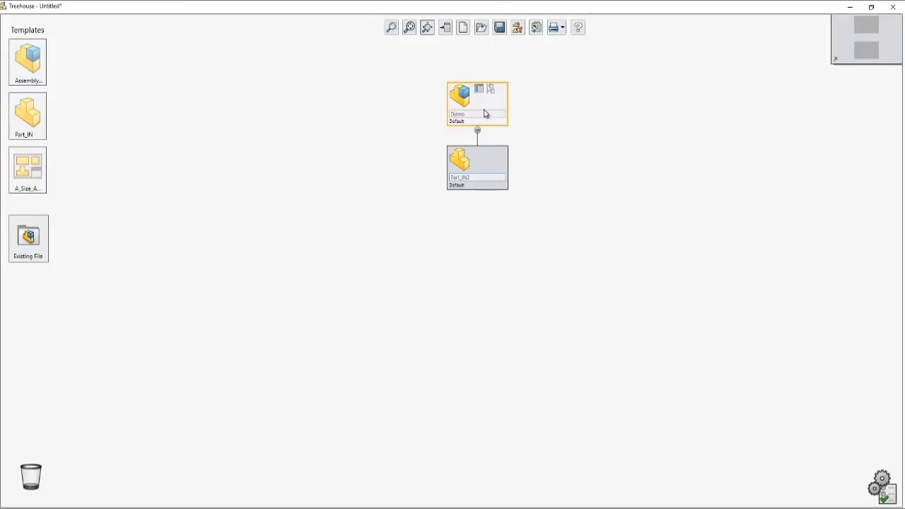
pyautogui.click(477, 166)
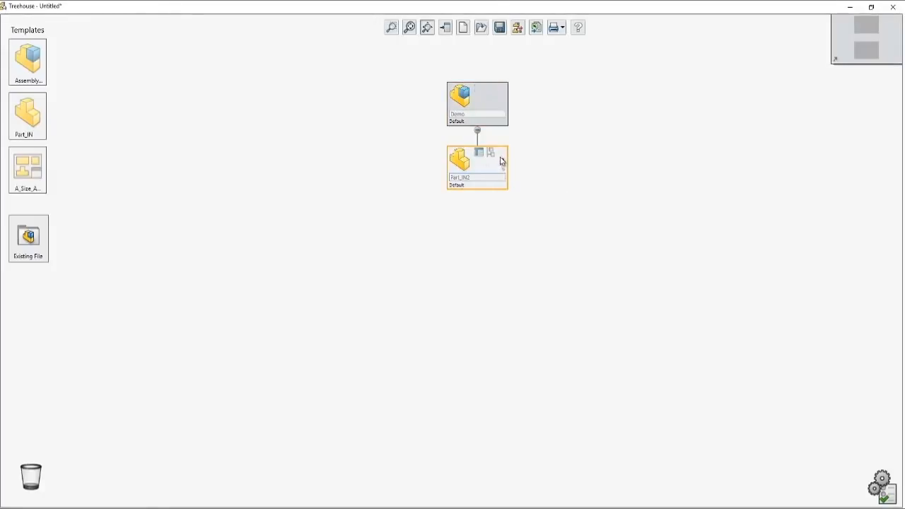
pyautogui.moveTo(500, 160)
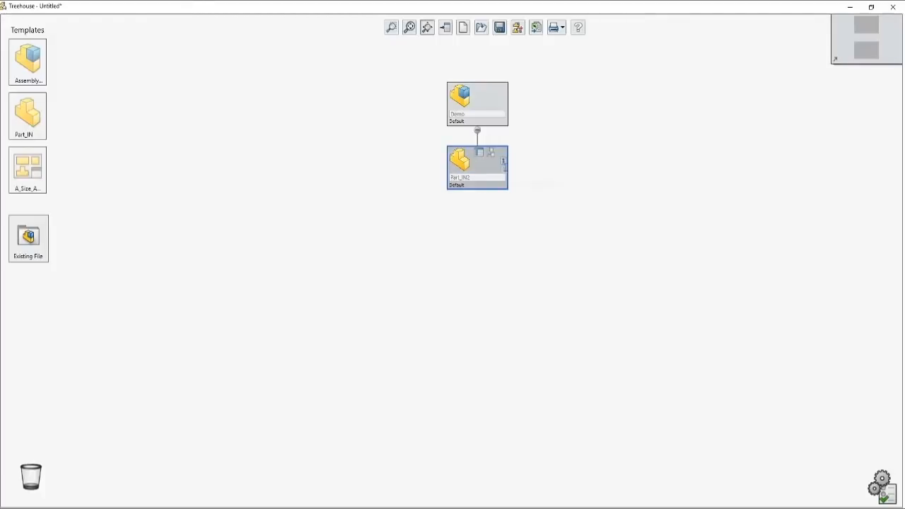
pyautogui.moveTo(496, 169)
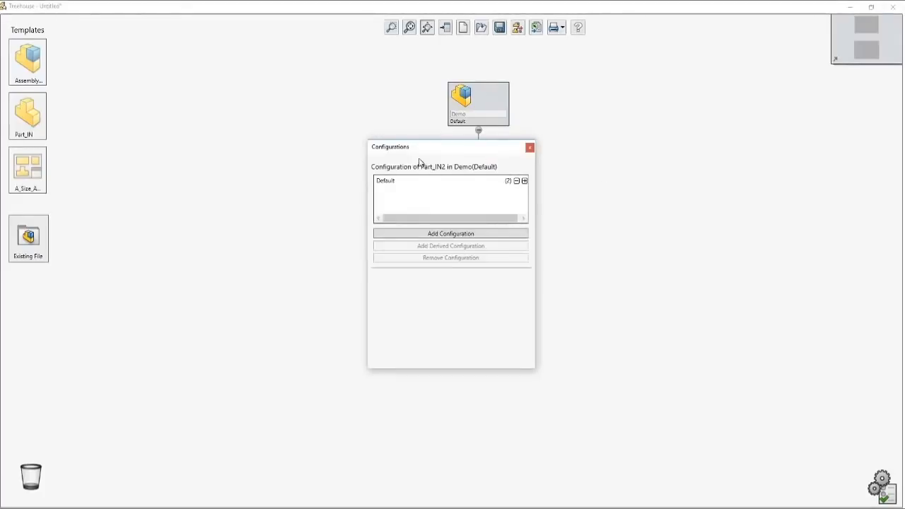
pyautogui.moveTo(475, 210)
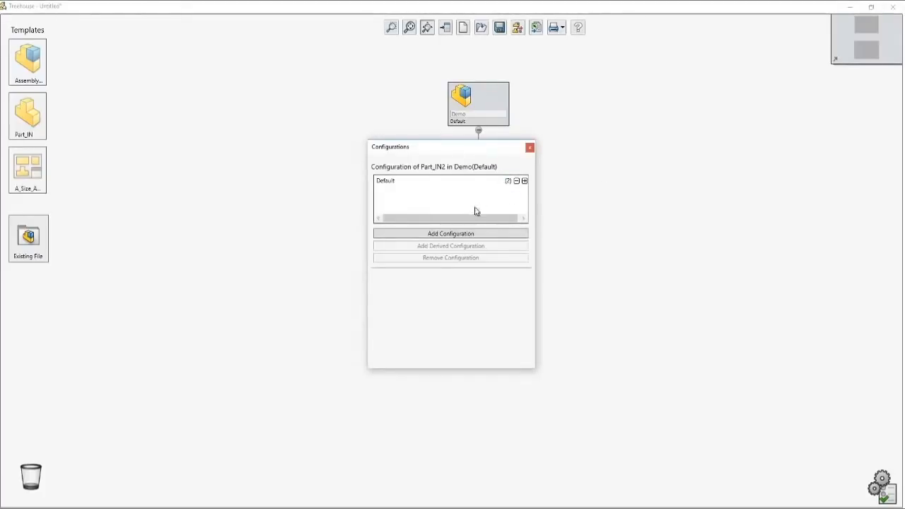
# Add a 'demo1' configuration to Part_IN2 and raise its quantity
pyautogui.click(450, 233)
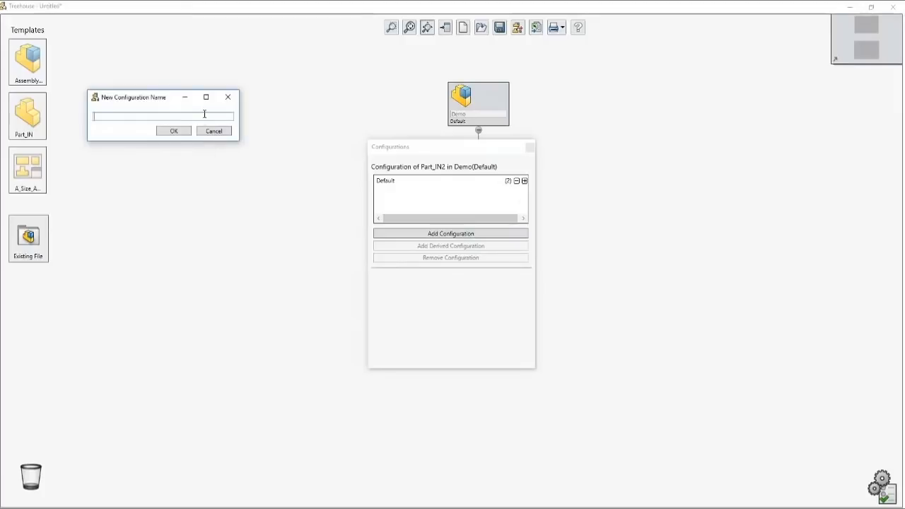
pyautogui.write('demo1')
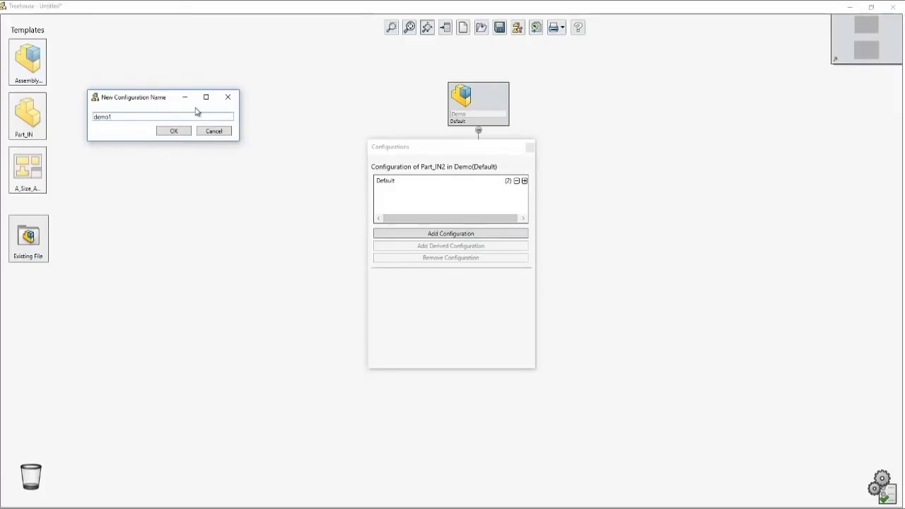
pyautogui.click(173, 131)
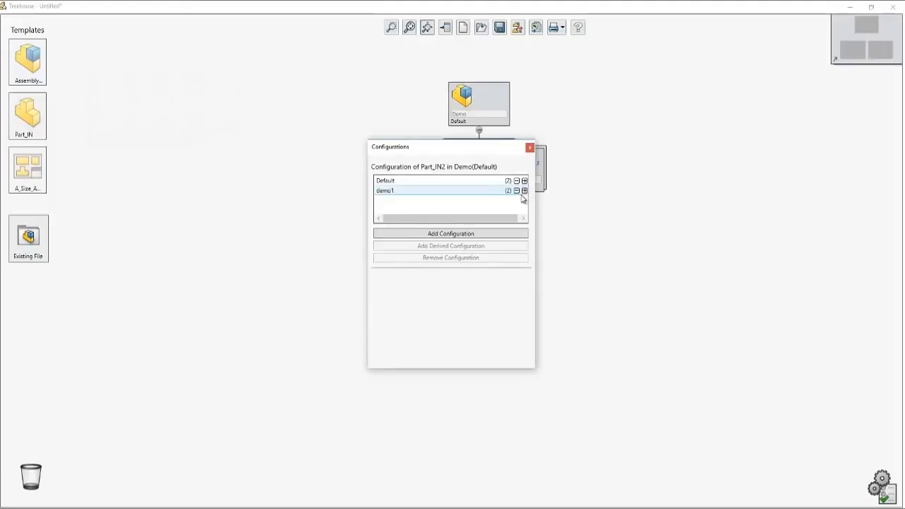
pyautogui.click(529, 146)
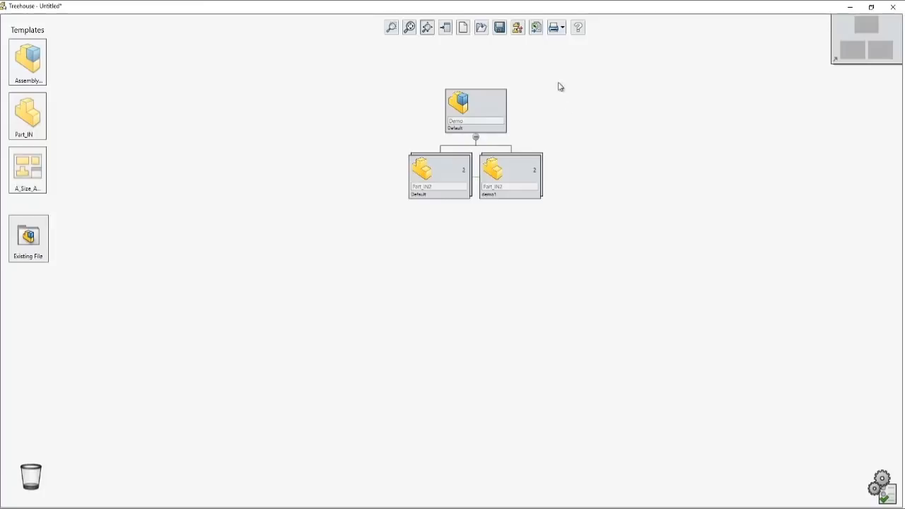
pyautogui.click(475, 109)
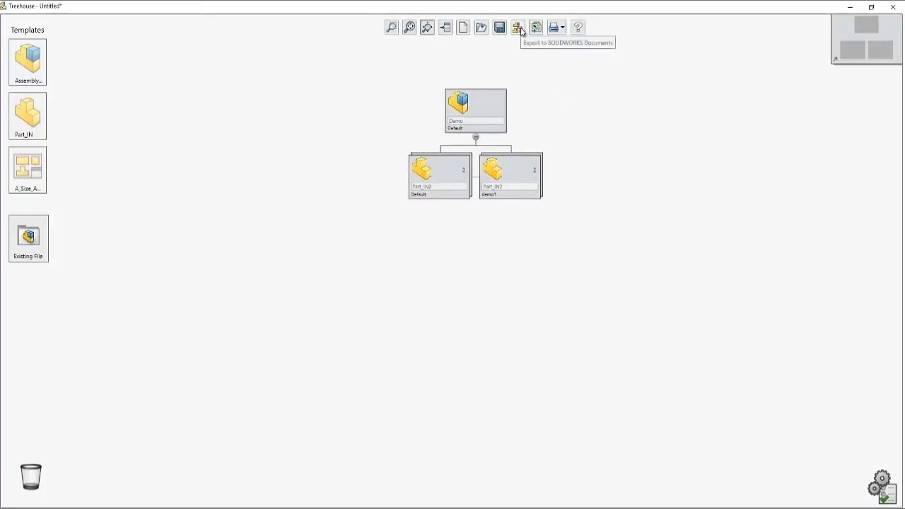
pyautogui.click(518, 26)
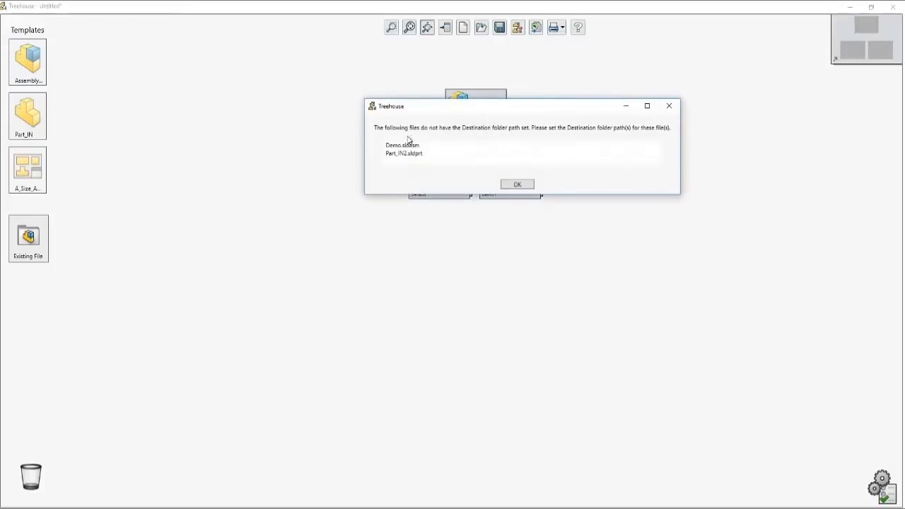
pyautogui.moveTo(499, 143)
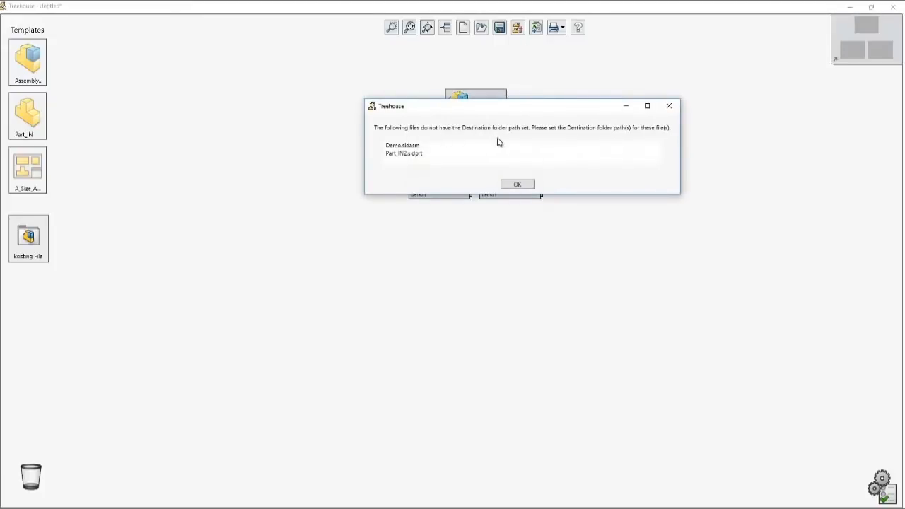
pyautogui.click(516, 184)
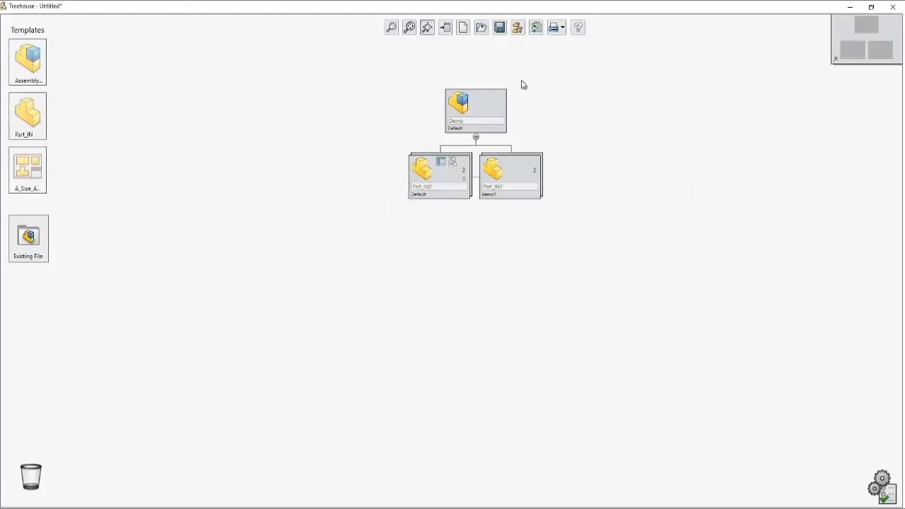
pyautogui.click(470, 113)
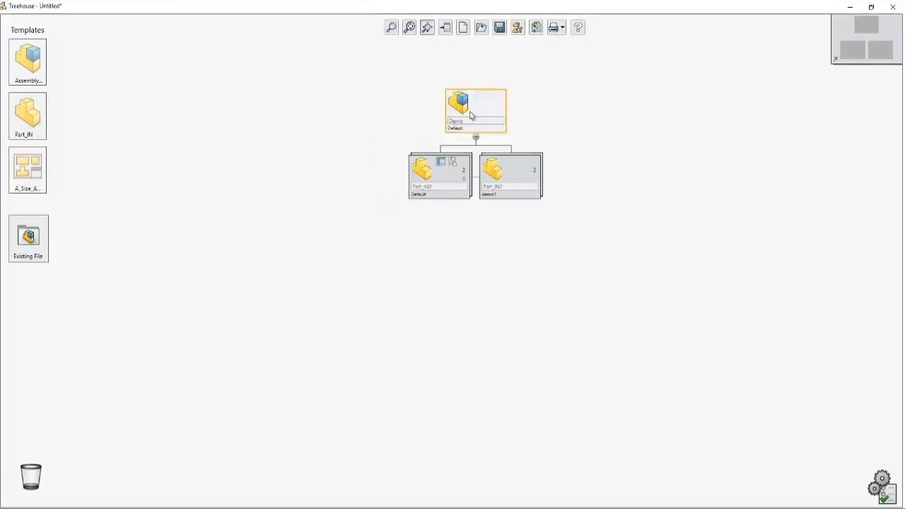
# Set Demo's export destination to the files folder in Demo\treehouse on the desktop
pyautogui.doubleClick(475, 109)
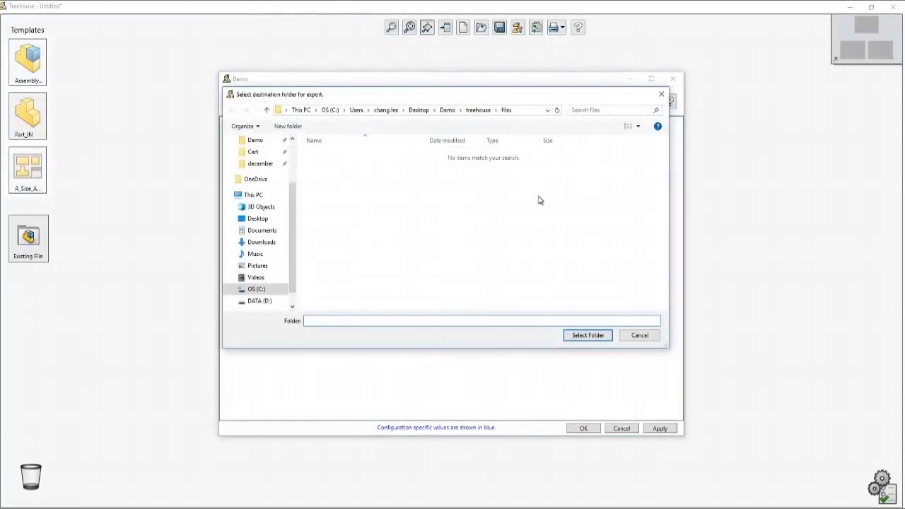
pyautogui.click(587, 335)
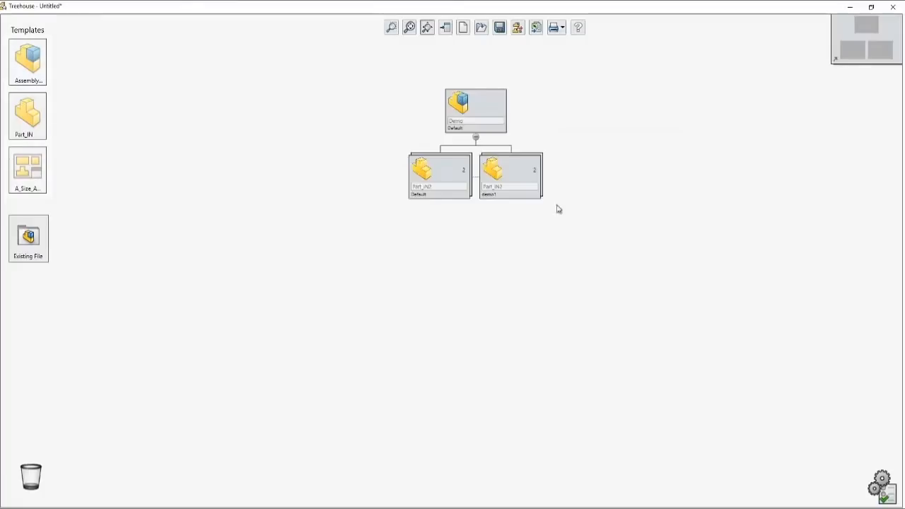
pyautogui.moveTo(518, 27)
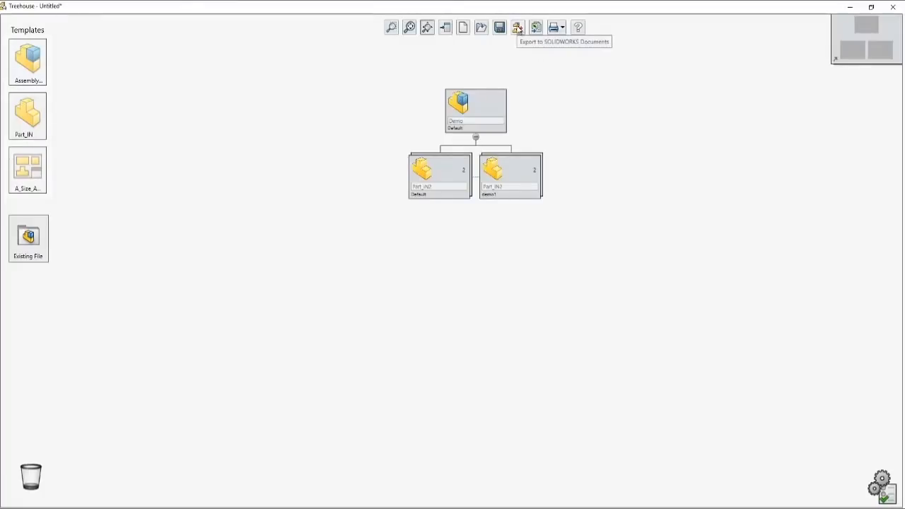
# Export the tree to SOLIDWORKS documents, launching SOLIDWORKS 2019
pyautogui.click(515, 27)
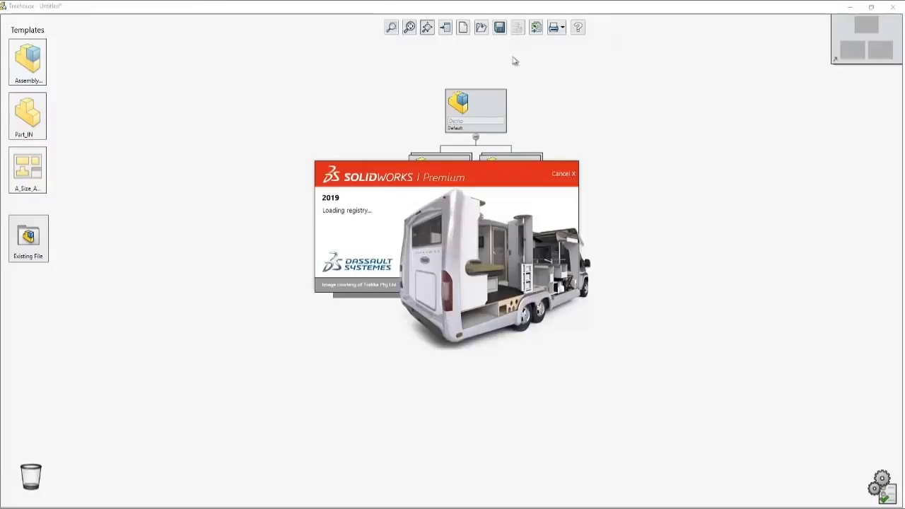
pyautogui.moveTo(479, 125)
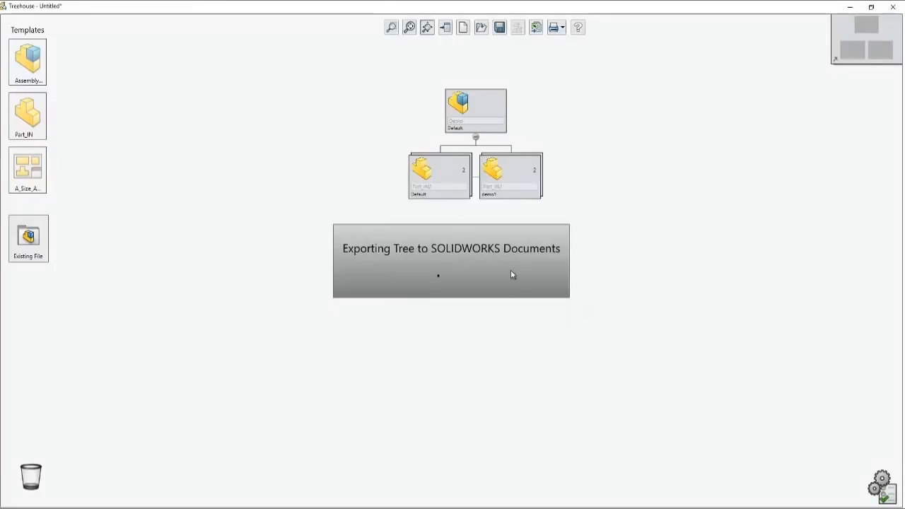
pyautogui.moveTo(588, 412)
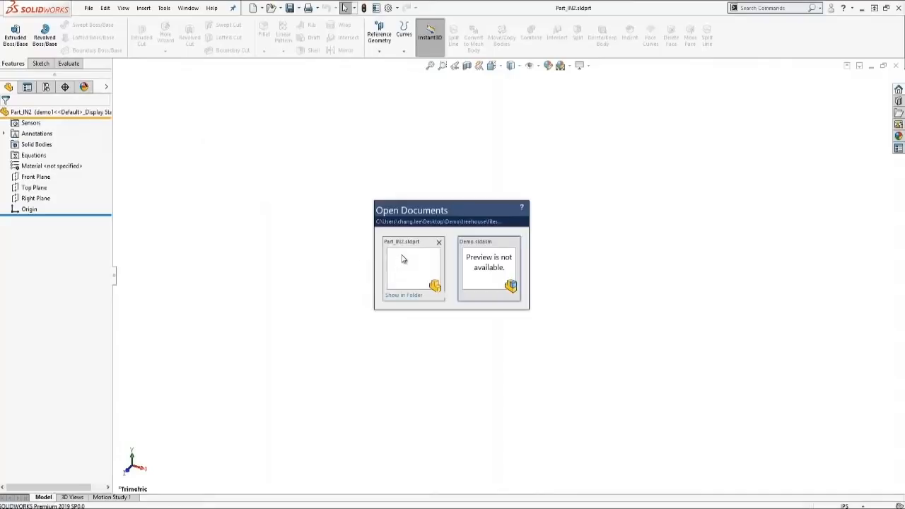
pyautogui.moveTo(471, 259)
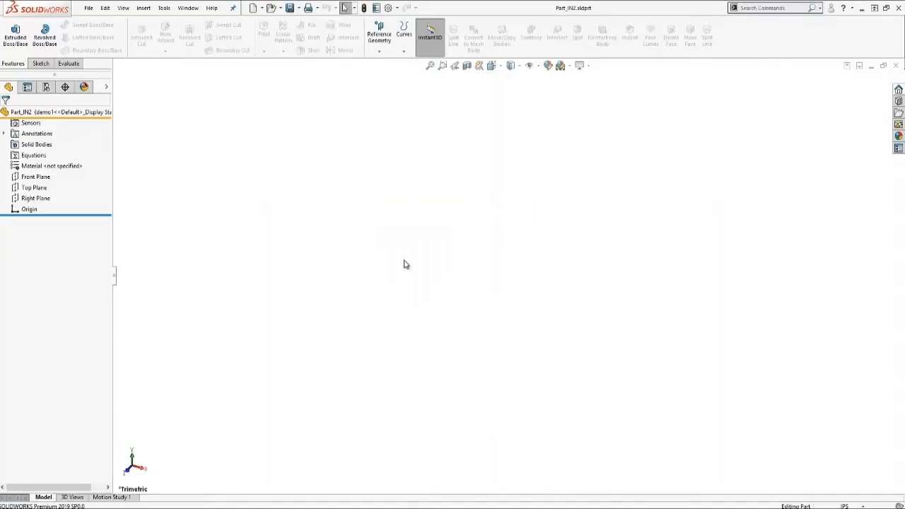
# Review the exported Demo.sldasm with its four Part_IN2 instances in SOLIDWORKS
pyautogui.click(46, 88)
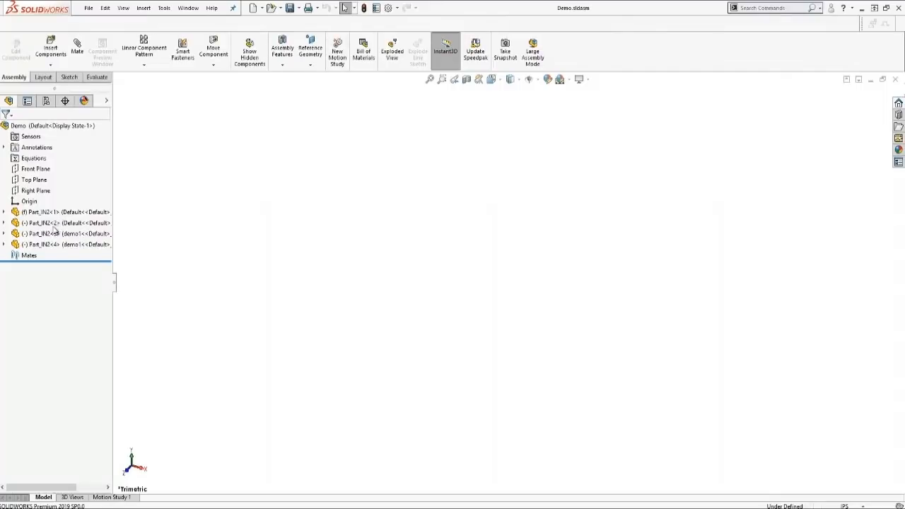
pyautogui.moveTo(59, 238)
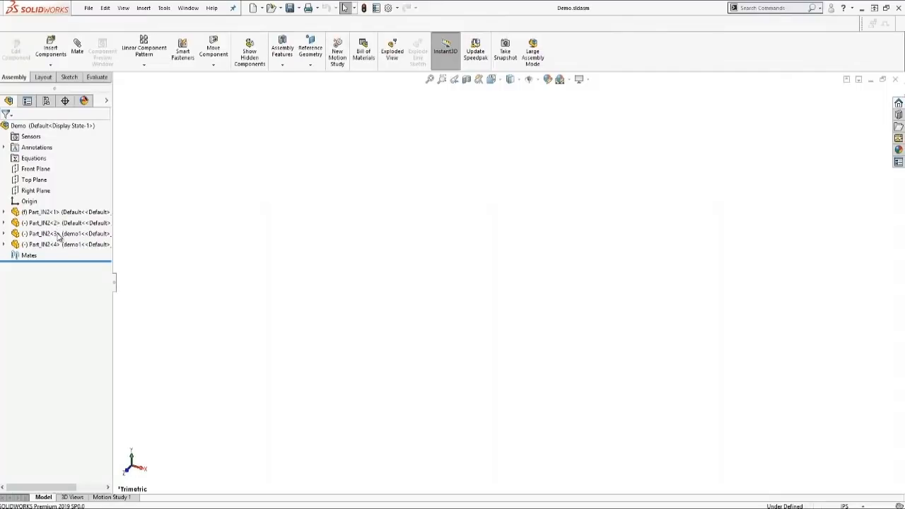
pyautogui.moveTo(266, 246)
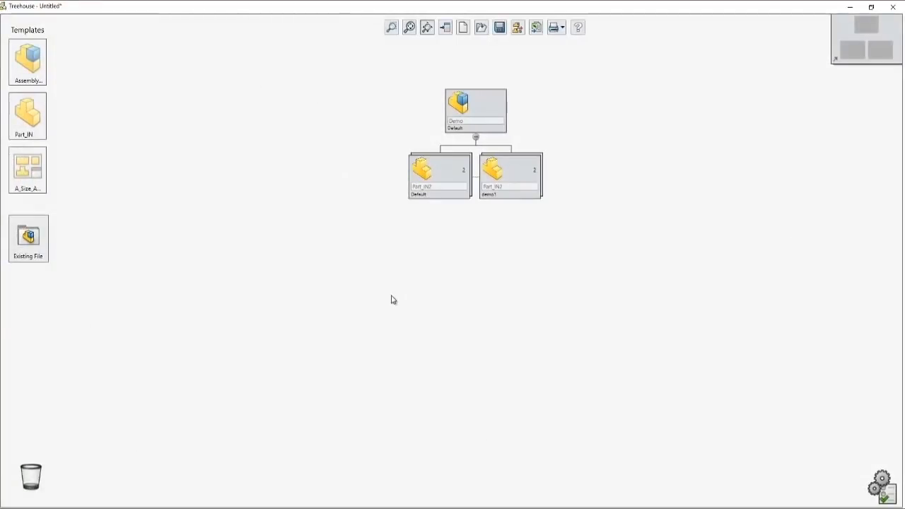
pyautogui.moveTo(395, 299)
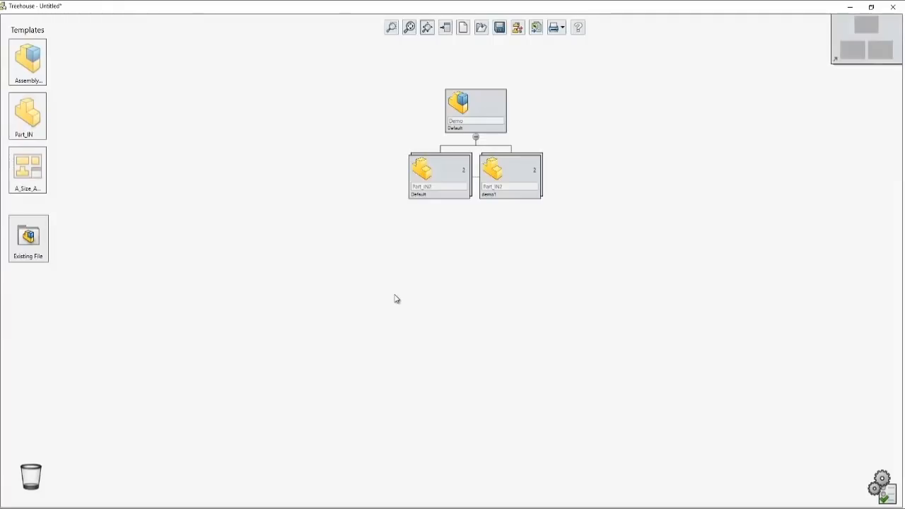